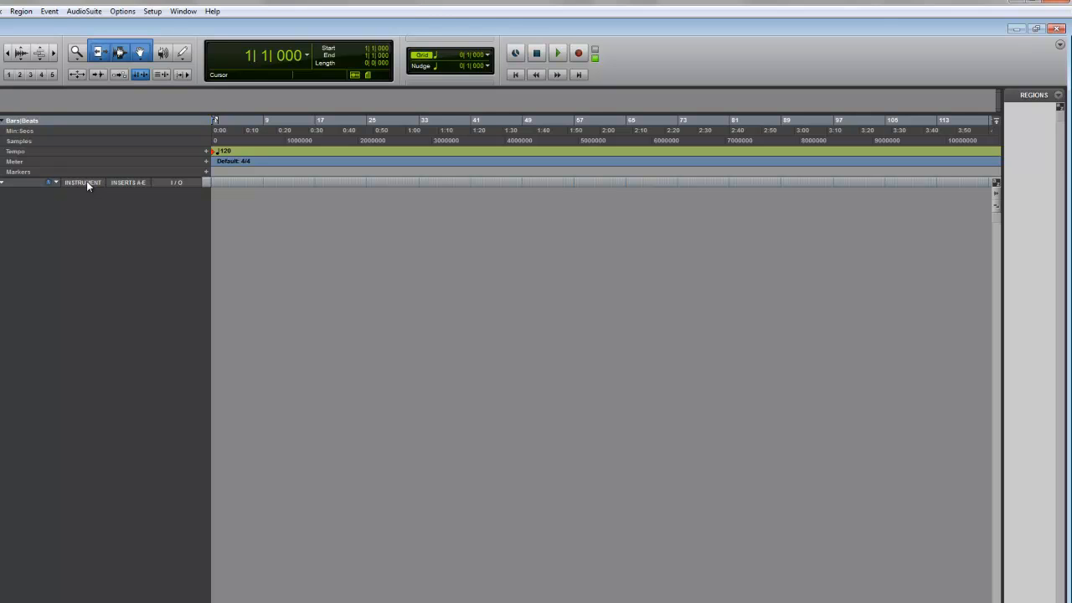
{"action": "mouse_move", "coordinate": [122, 278]}
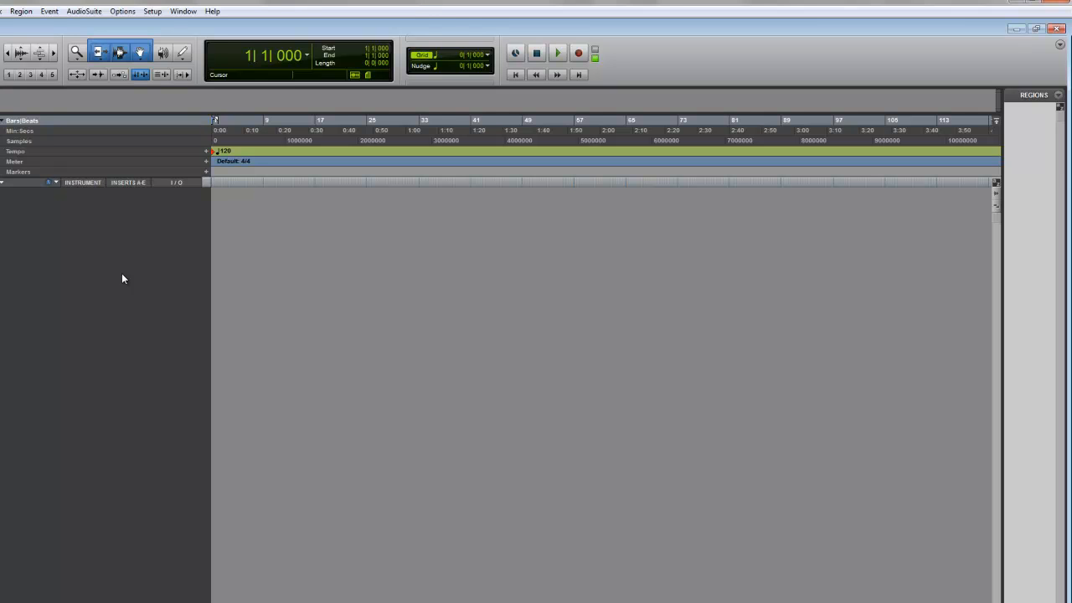
{"action": "mouse_move", "coordinate": [129, 288]}
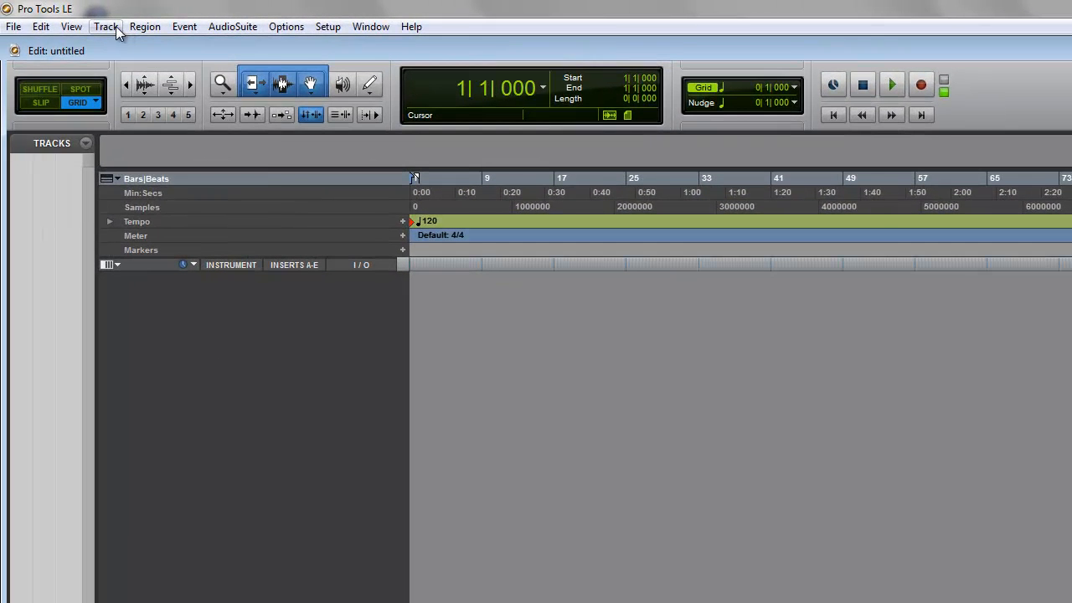
Create 8 stereo instrument tracks plus a second row of 8 stereo audio tracks via Track > New.
{"action": "left_click", "coordinate": [107, 27]}
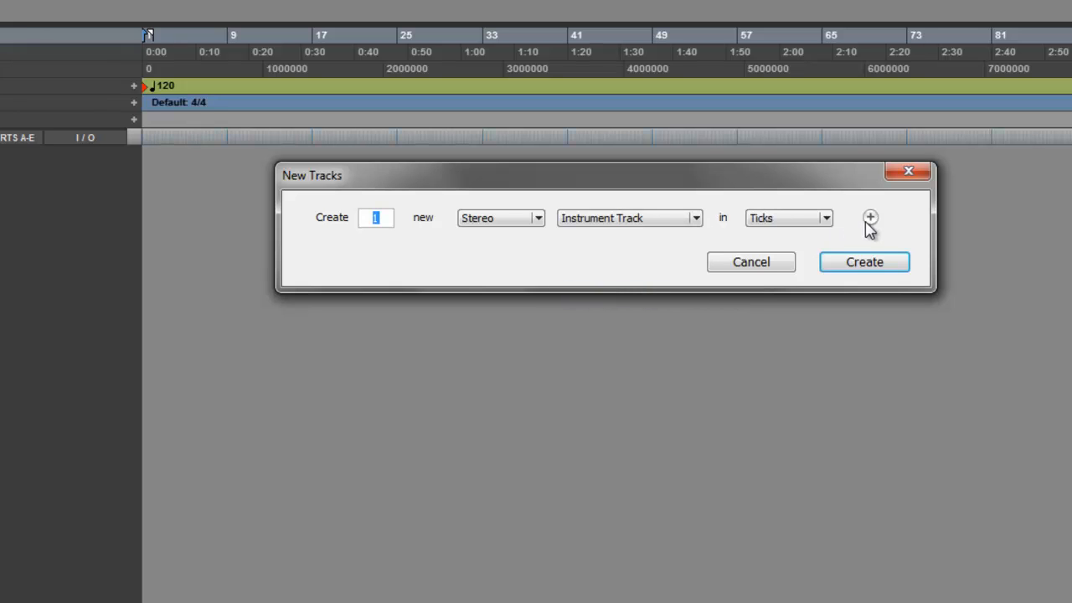
{"action": "left_click", "coordinate": [868, 217]}
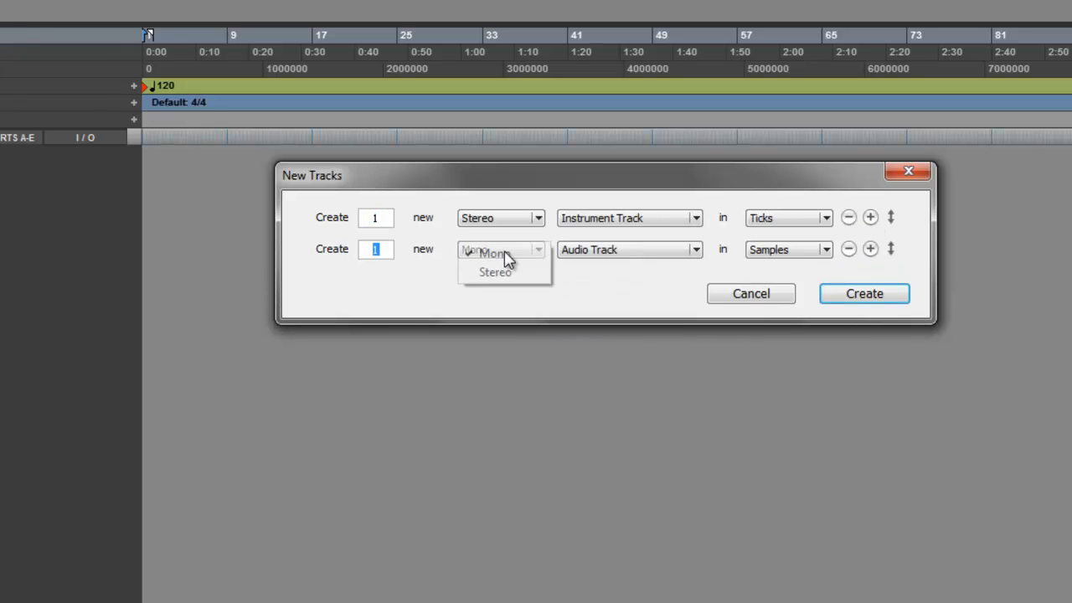
{"action": "left_click", "coordinate": [494, 272]}
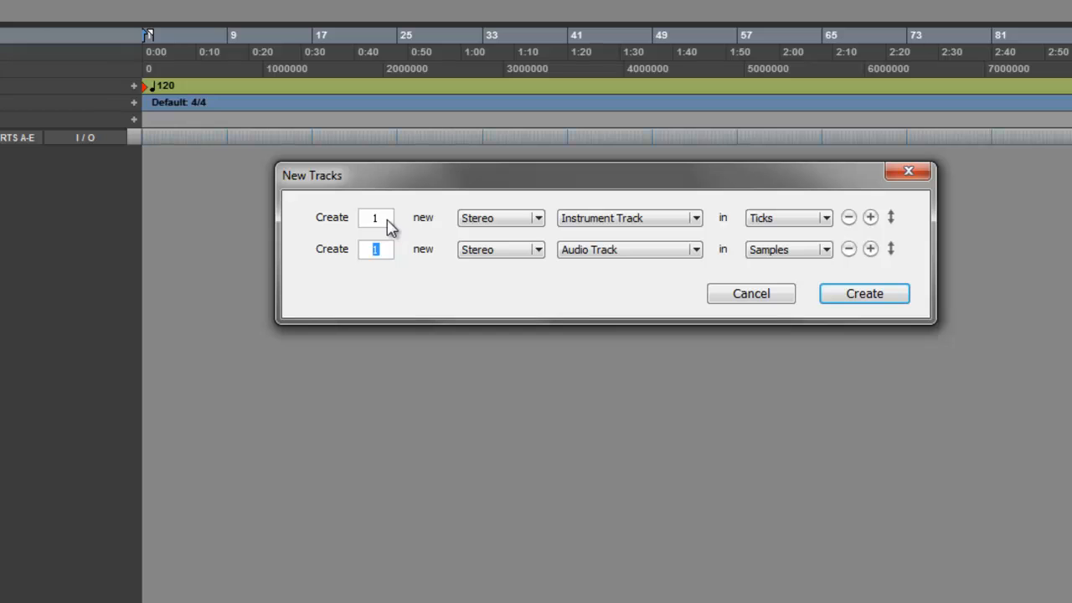
{"action": "left_click", "coordinate": [375, 218]}
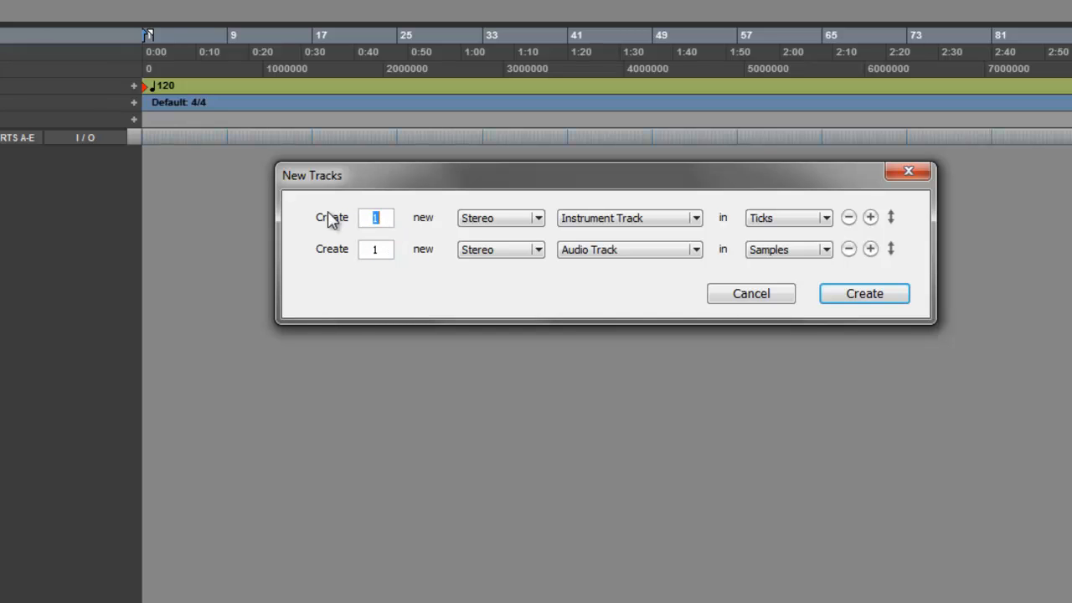
{"action": "type", "text": "8"}
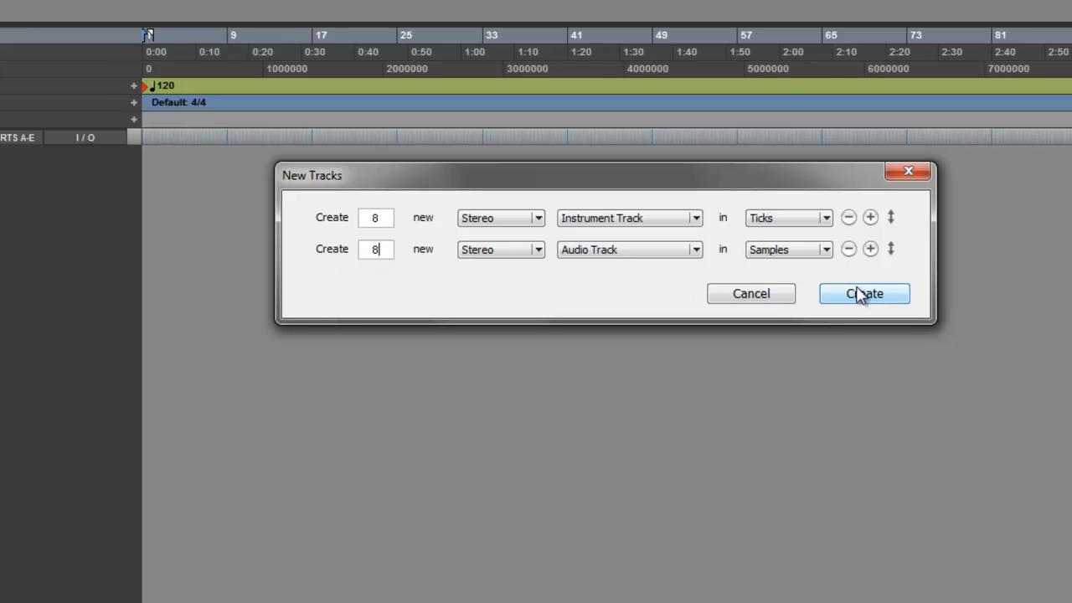
{"action": "left_click", "coordinate": [865, 293]}
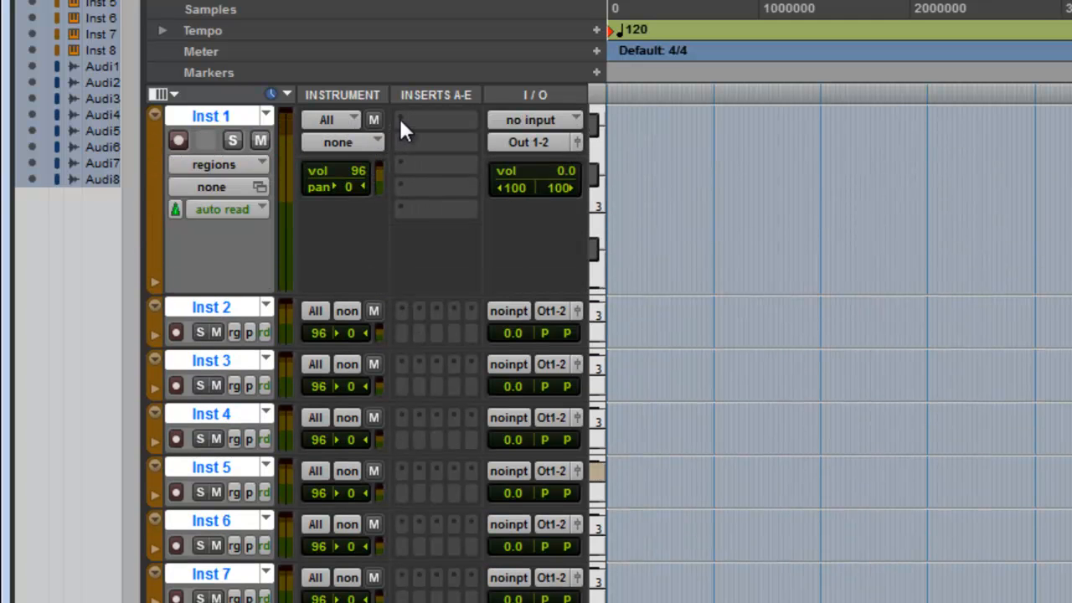
Insert the Reason ReWire plug-in on Inst 1, launching Reason's Demo Song.
{"action": "left_click", "coordinate": [434, 126]}
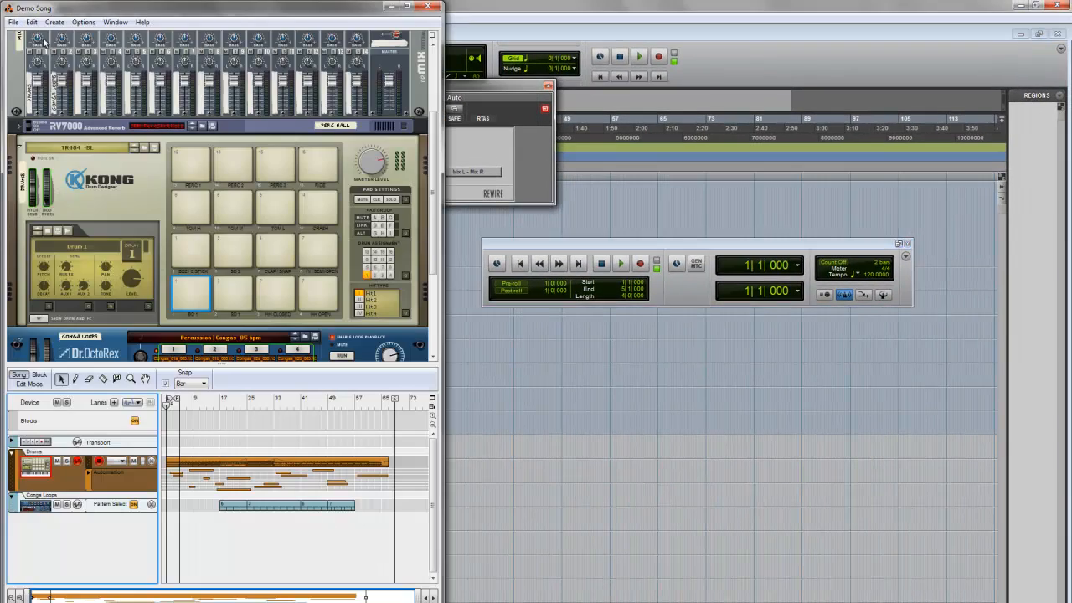
{"action": "left_click", "coordinate": [10, 20]}
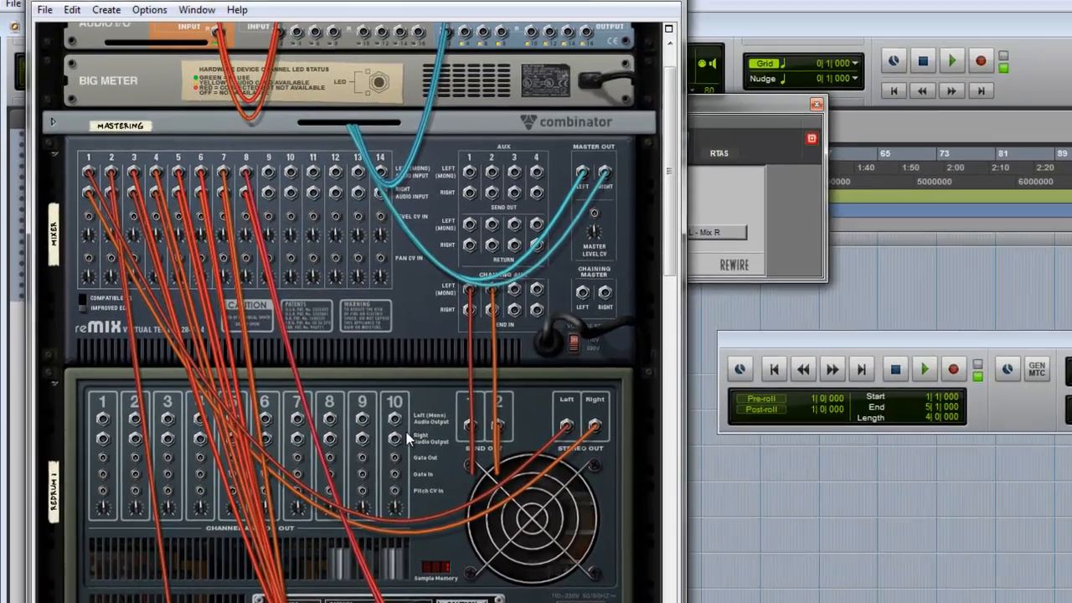
{"action": "scroll", "scroll_direction": "down", "scroll_amount": 3}
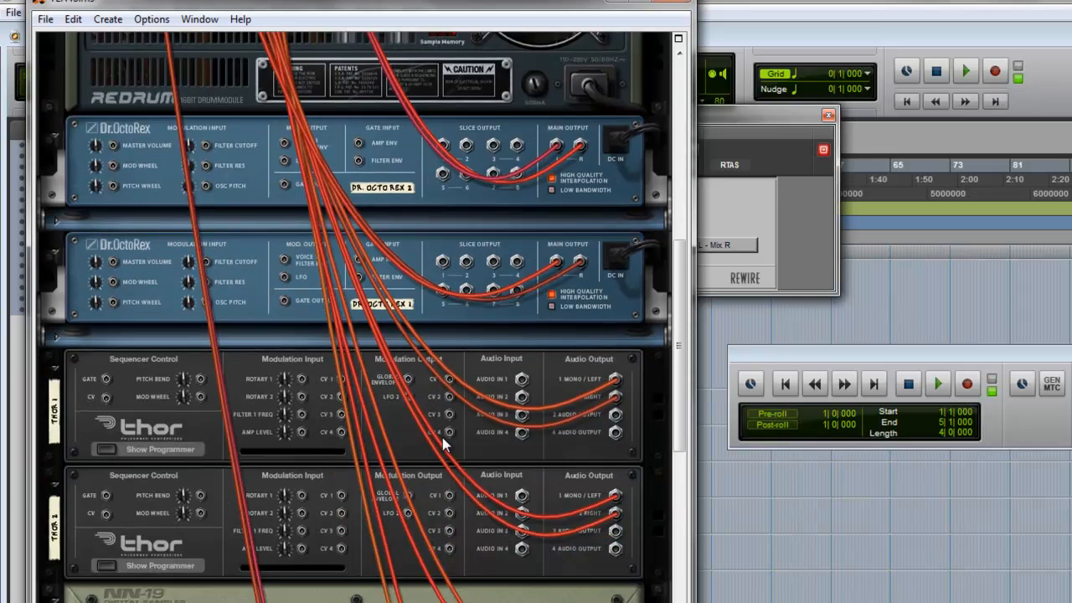
{"action": "scroll", "scroll_direction": "down", "scroll_amount": 3}
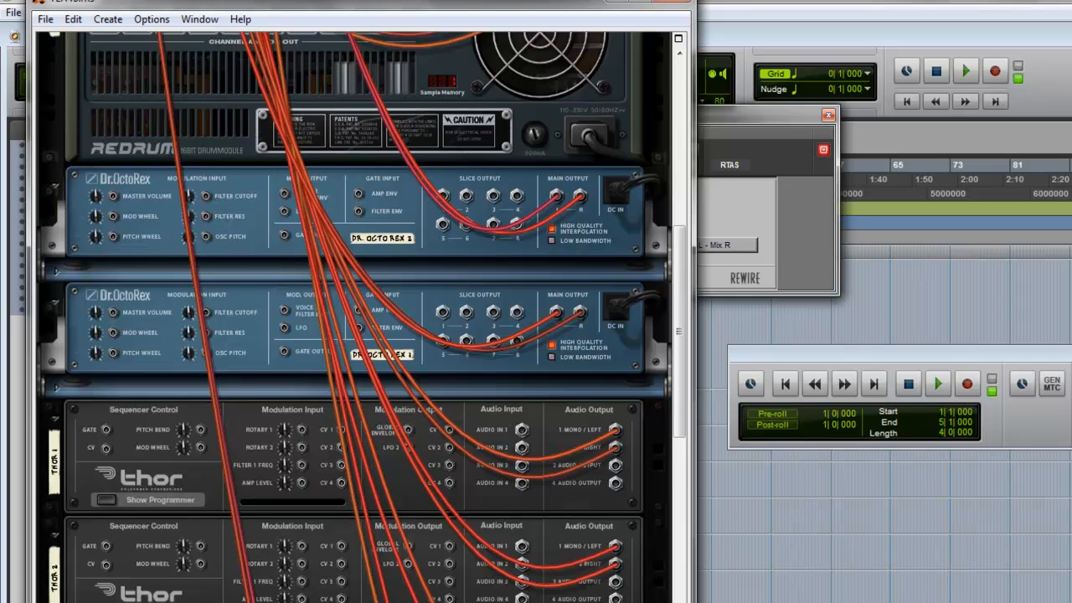
{"action": "scroll", "scroll_direction": "down", "scroll_amount": 3}
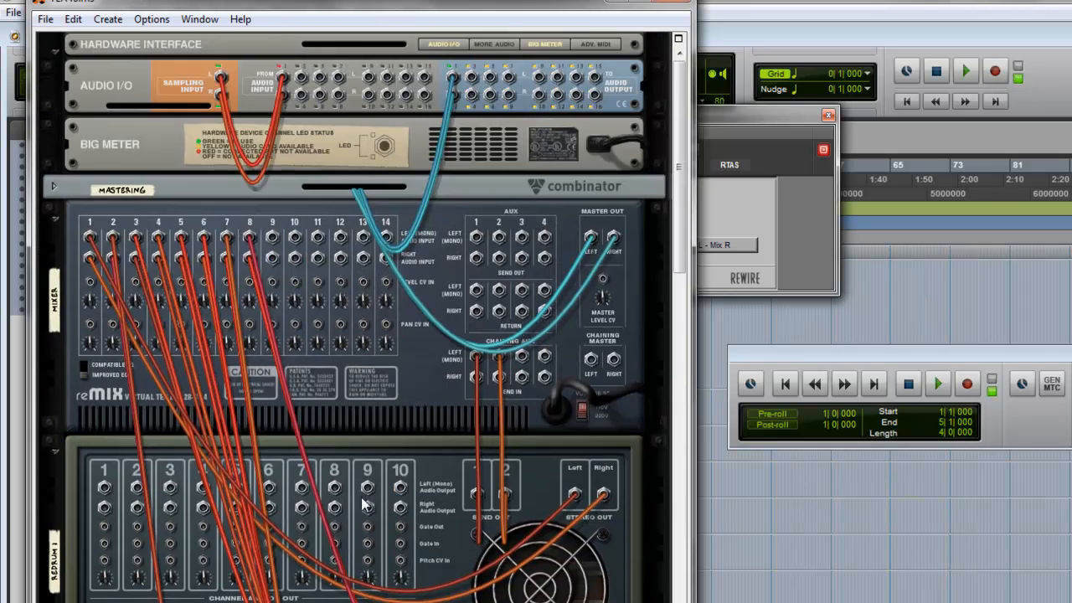
{"action": "mouse_move", "coordinate": [204, 391]}
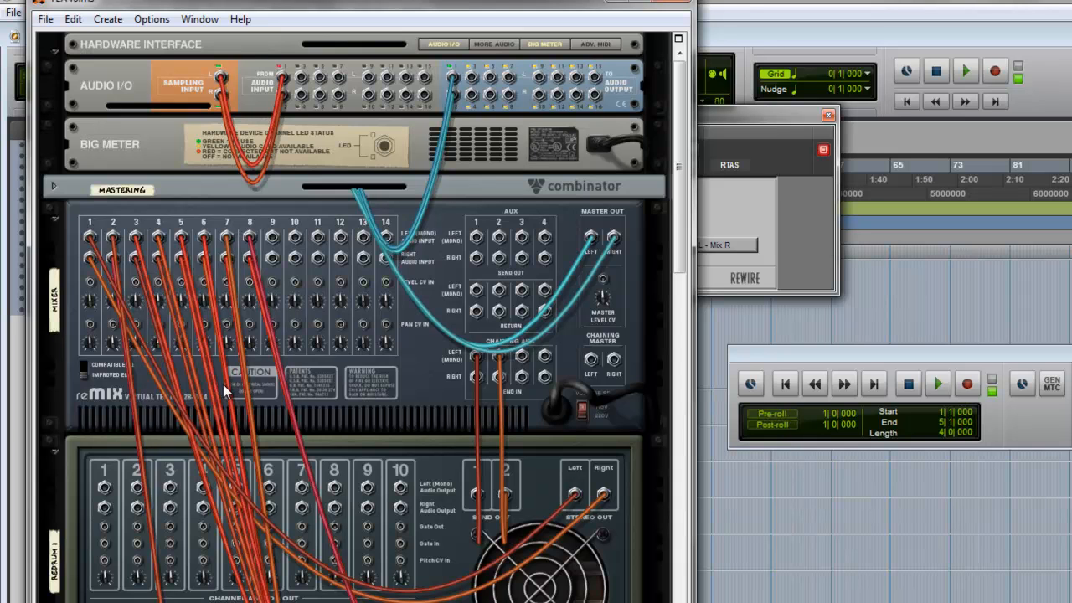
{"action": "mouse_move", "coordinate": [369, 200]}
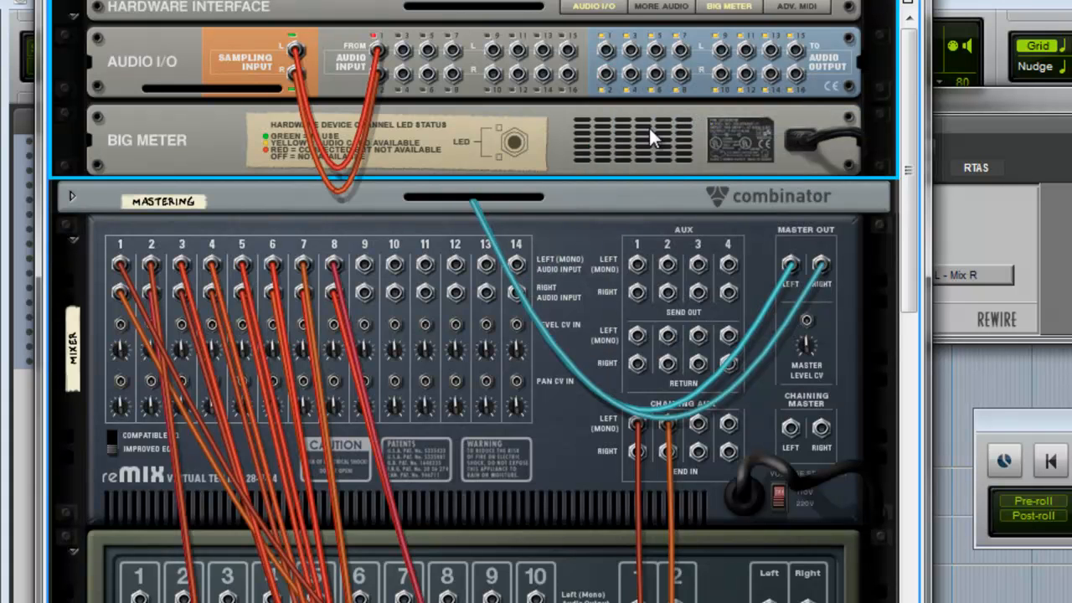
{"action": "mouse_move", "coordinate": [821, 25]}
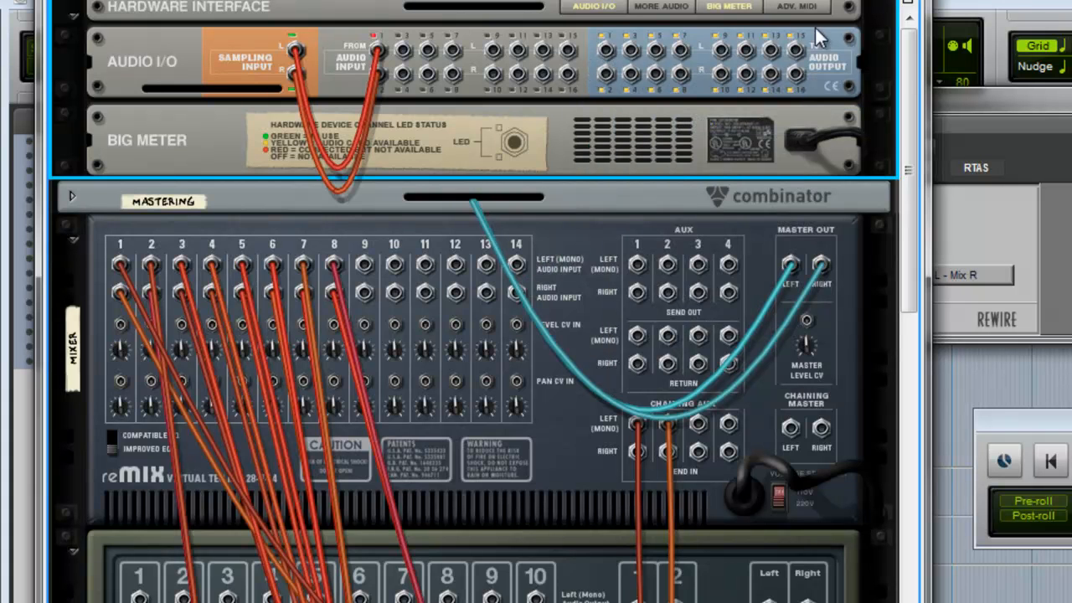
{"action": "mouse_move", "coordinate": [216, 329]}
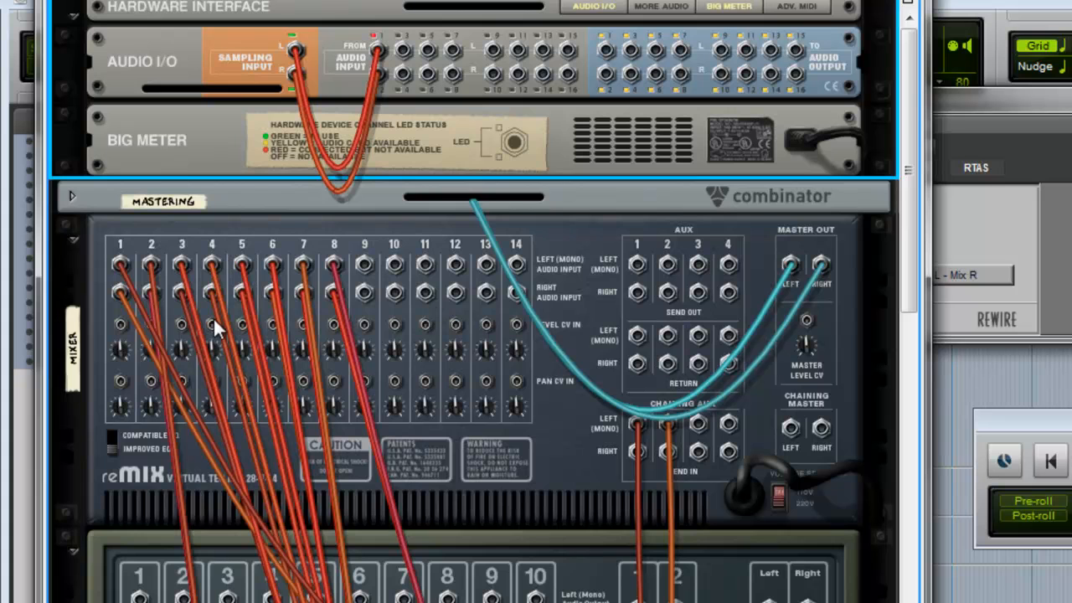
{"action": "mouse_move", "coordinate": [303, 407]}
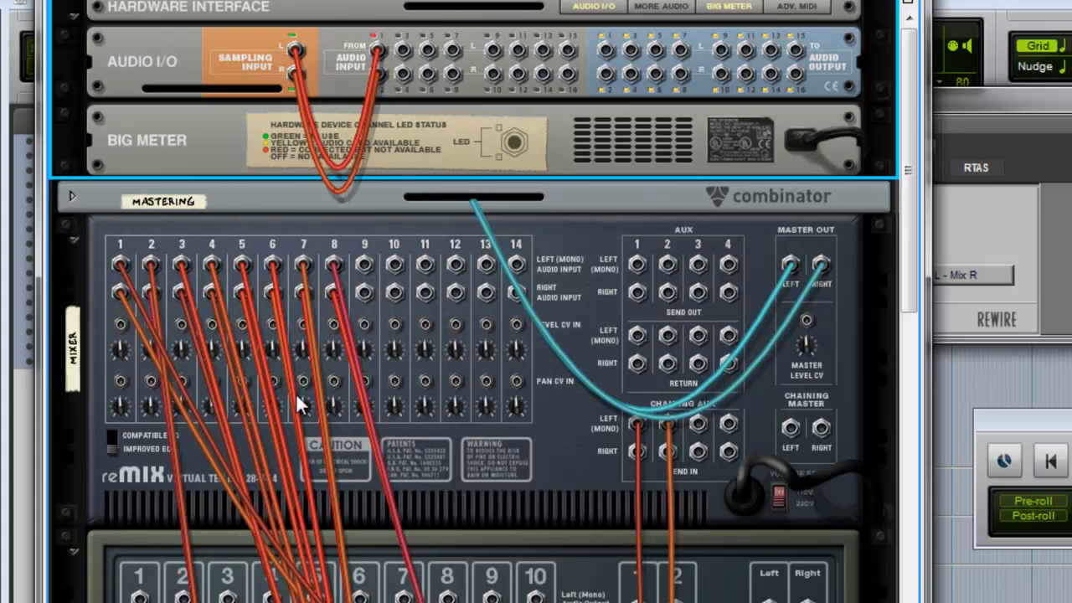
{"action": "mouse_move", "coordinate": [203, 367]}
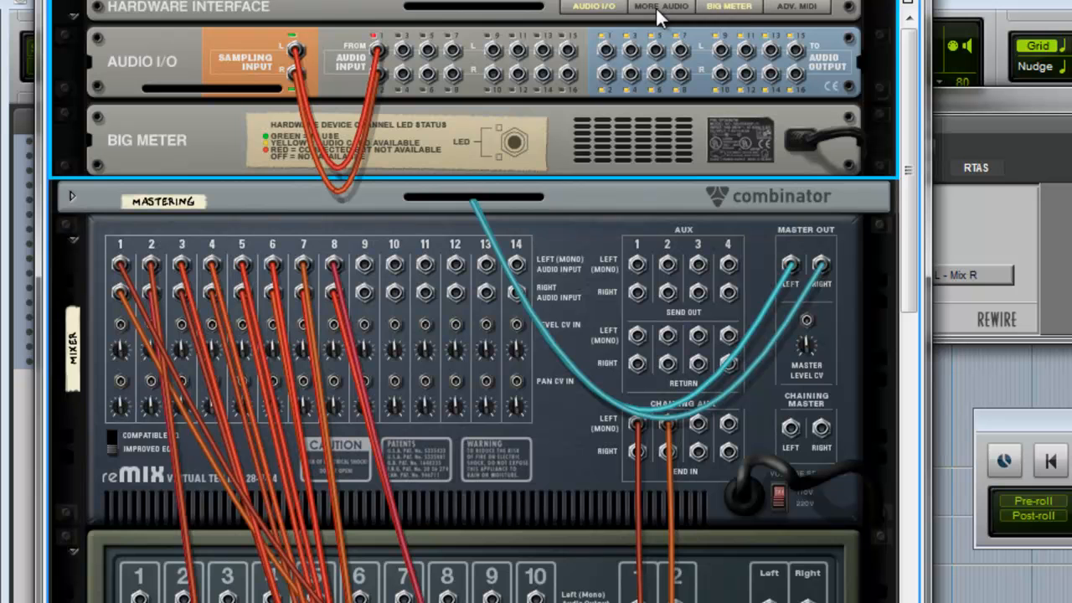
{"action": "mouse_move", "coordinate": [660, 17]}
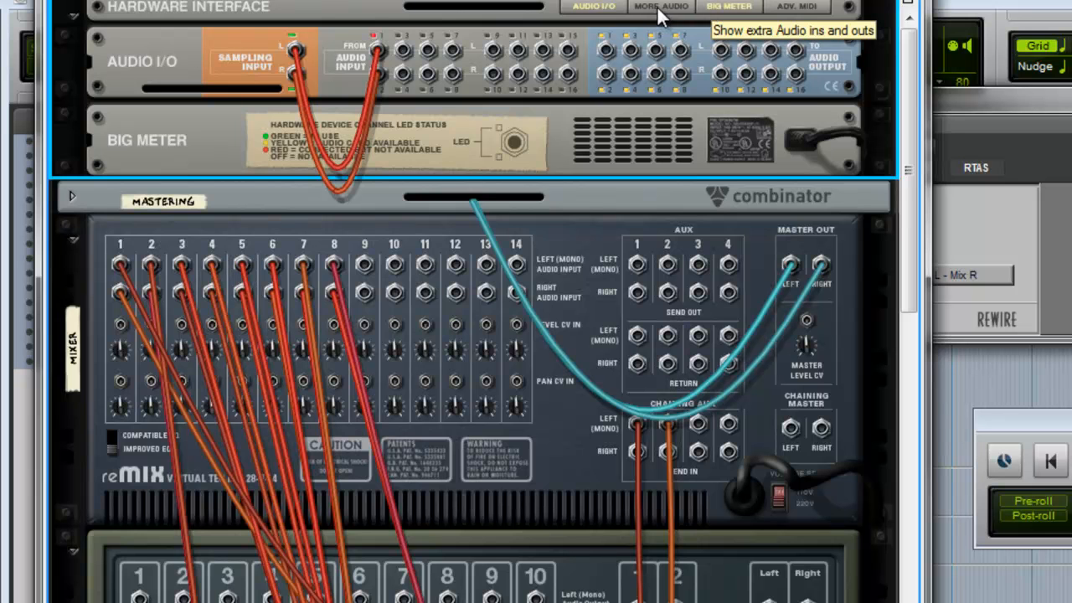
Show the Hardware Interface's extra audio inputs and outputs with More Audio.
{"action": "left_click", "coordinate": [658, 6]}
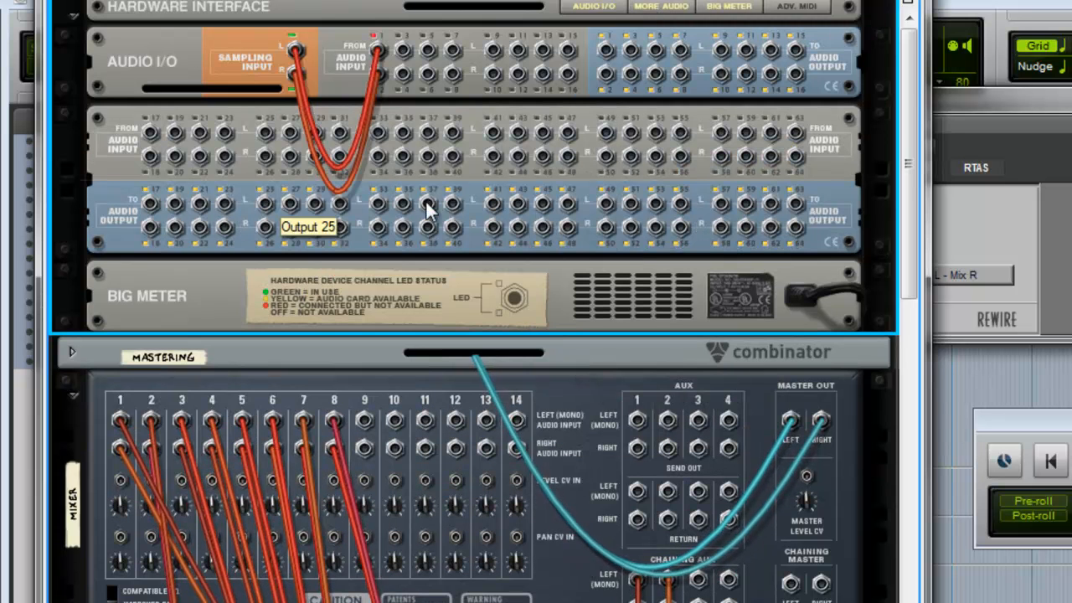
{"action": "mouse_move", "coordinate": [454, 227]}
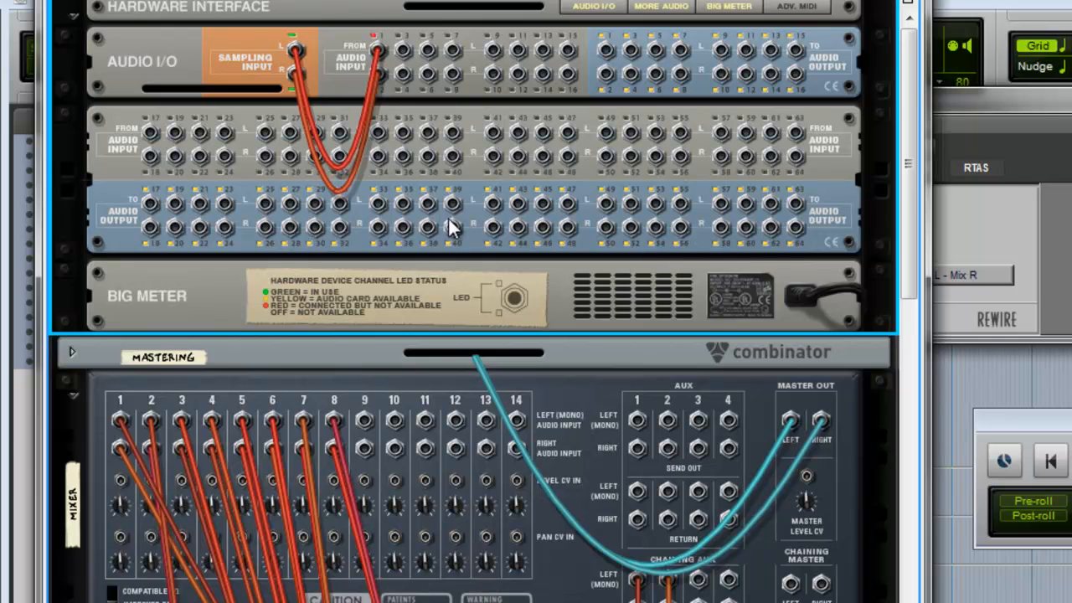
{"action": "mouse_move", "coordinate": [711, 91]}
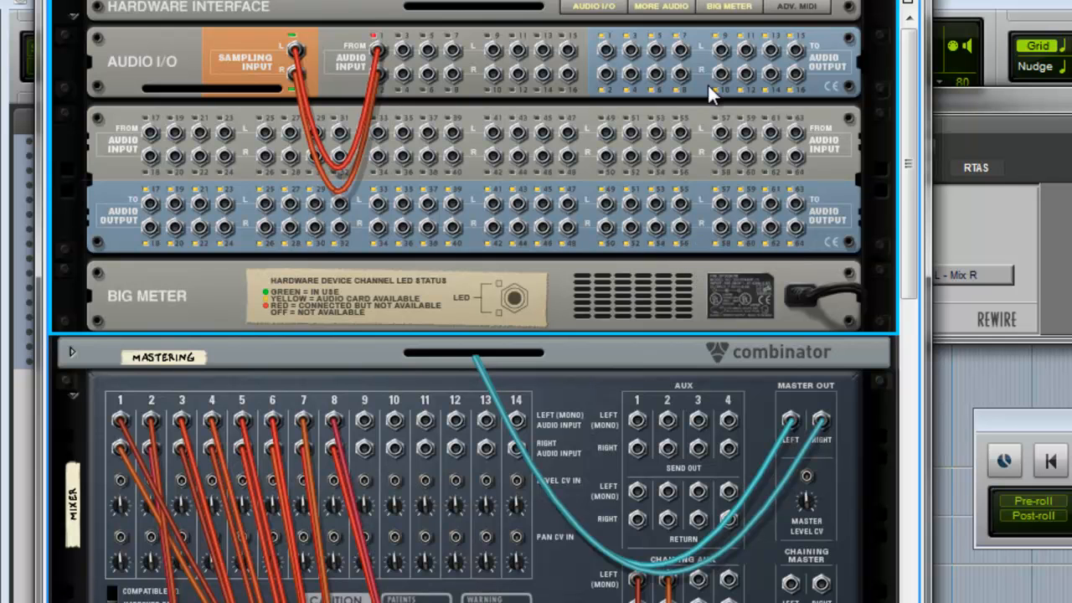
{"action": "mouse_move", "coordinate": [137, 444]}
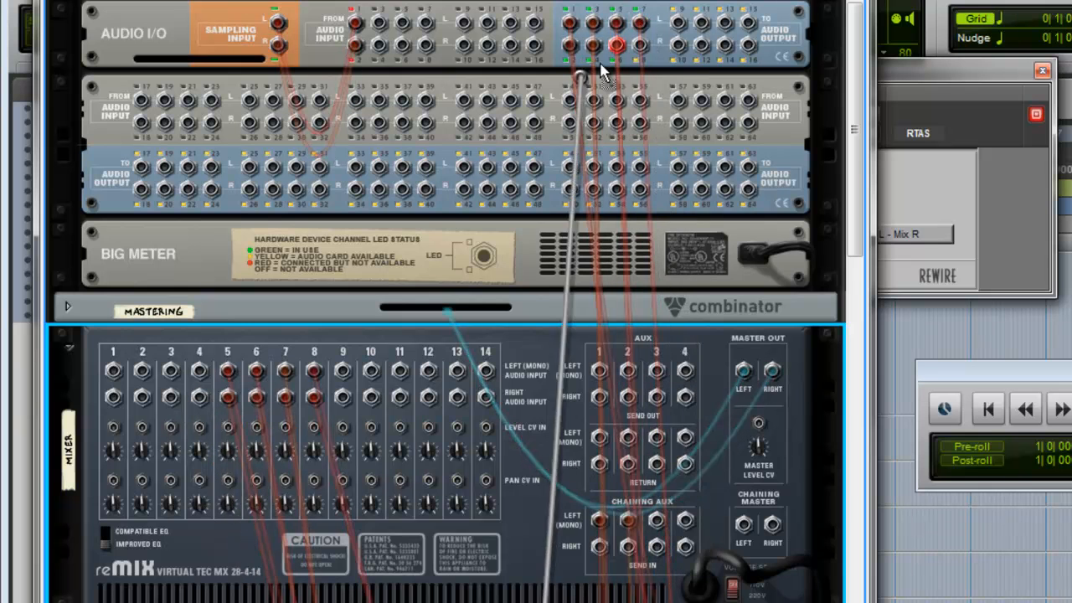
Repatch a device cable from its reMix channel to a Hardware Interface audio output jack.
{"action": "left_click_drag", "start_coordinate": [603, 47], "coordinate": [485, 188]}
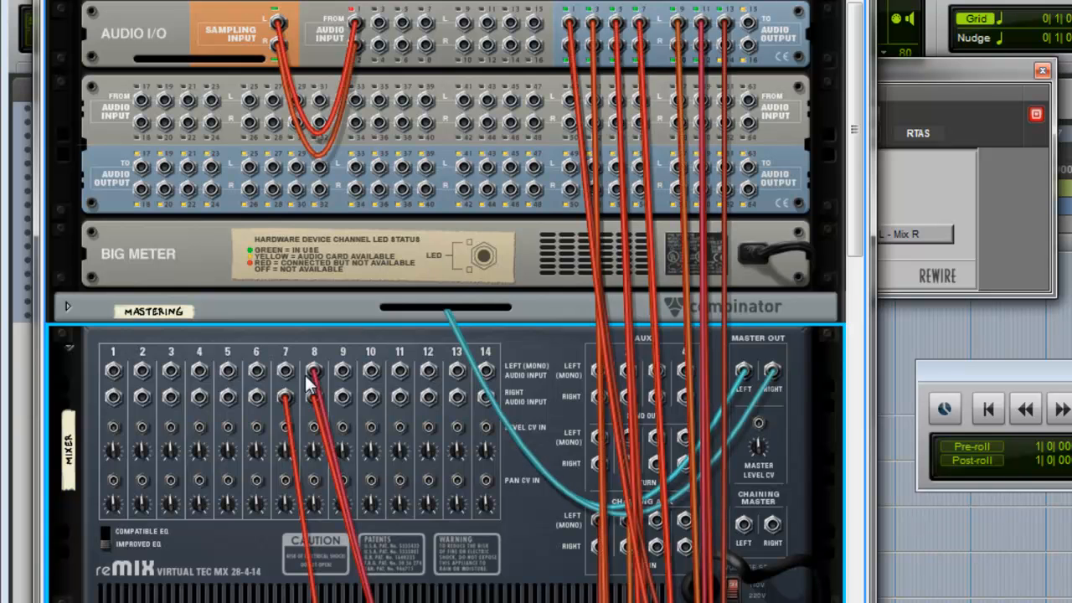
{"action": "mouse_move", "coordinate": [420, 315]}
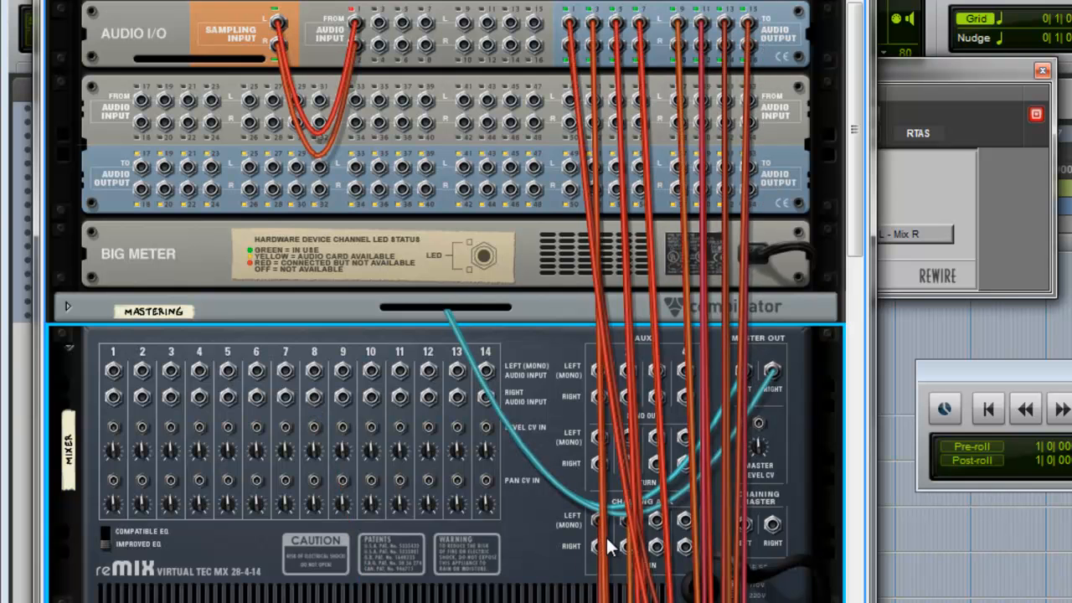
{"action": "mouse_move", "coordinate": [302, 186]}
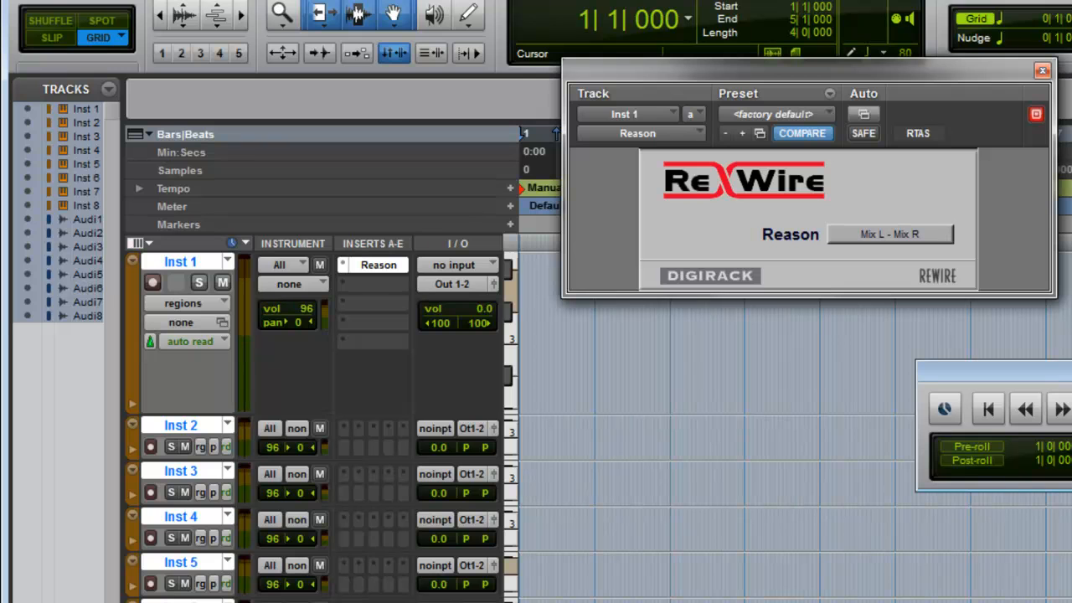
{"action": "mouse_move", "coordinate": [315, 466]}
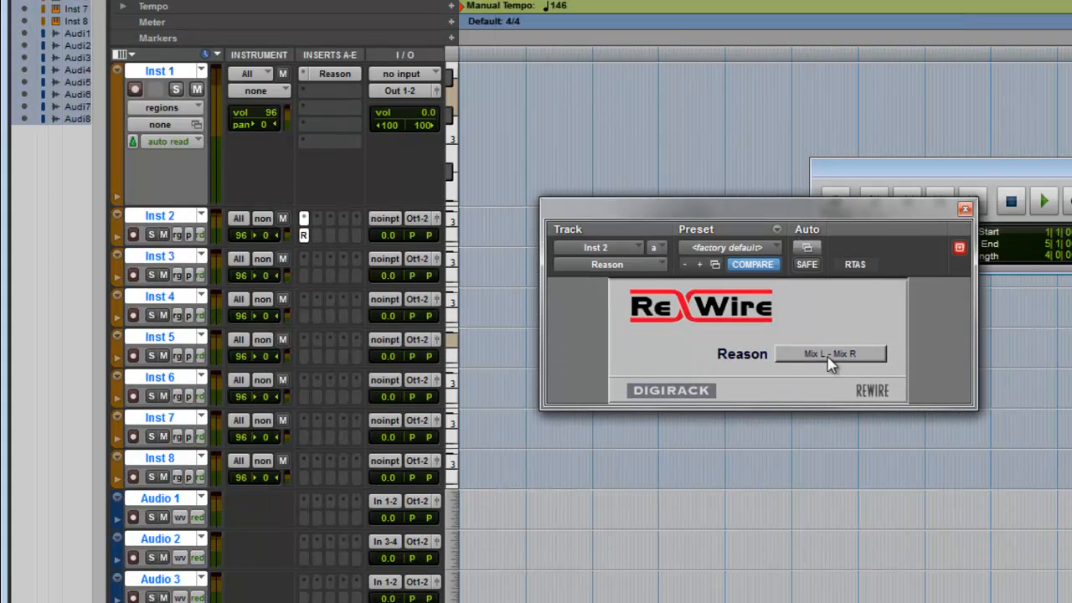
Feed Inst 2 from Reason channels 3–4 and insert Reason ReWire on Inst 3 for channels 5–6.
{"action": "left_click", "coordinate": [831, 353]}
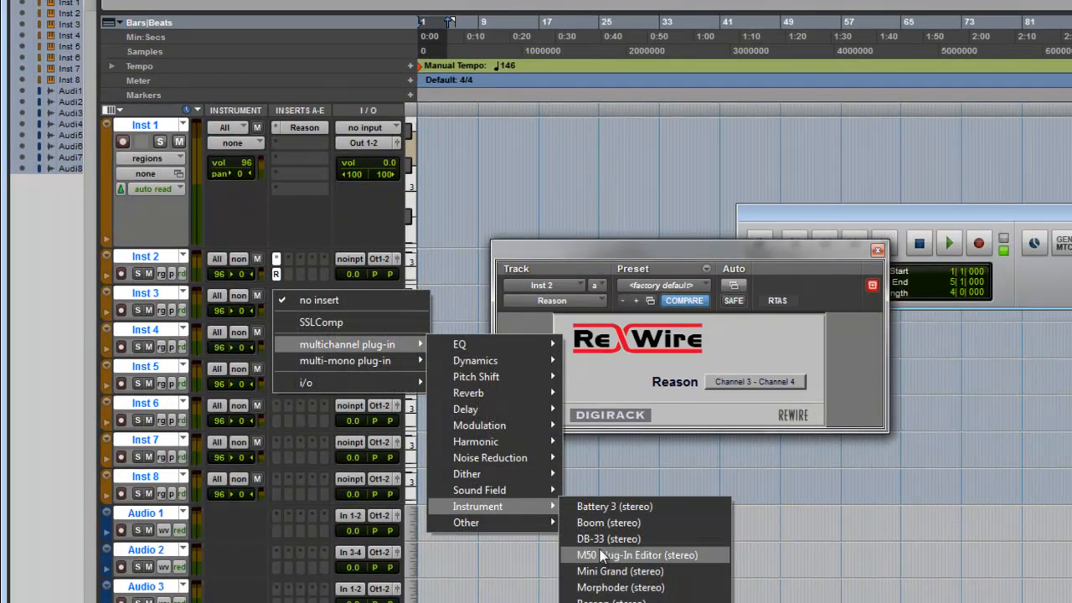
{"action": "left_click", "coordinate": [754, 382]}
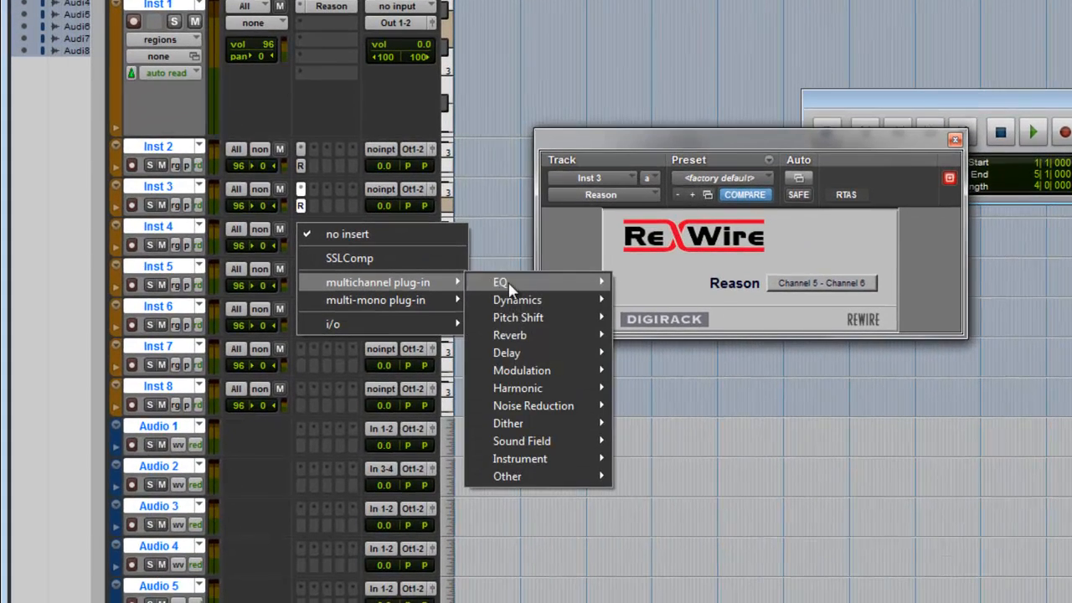
{"action": "mouse_move", "coordinate": [520, 459]}
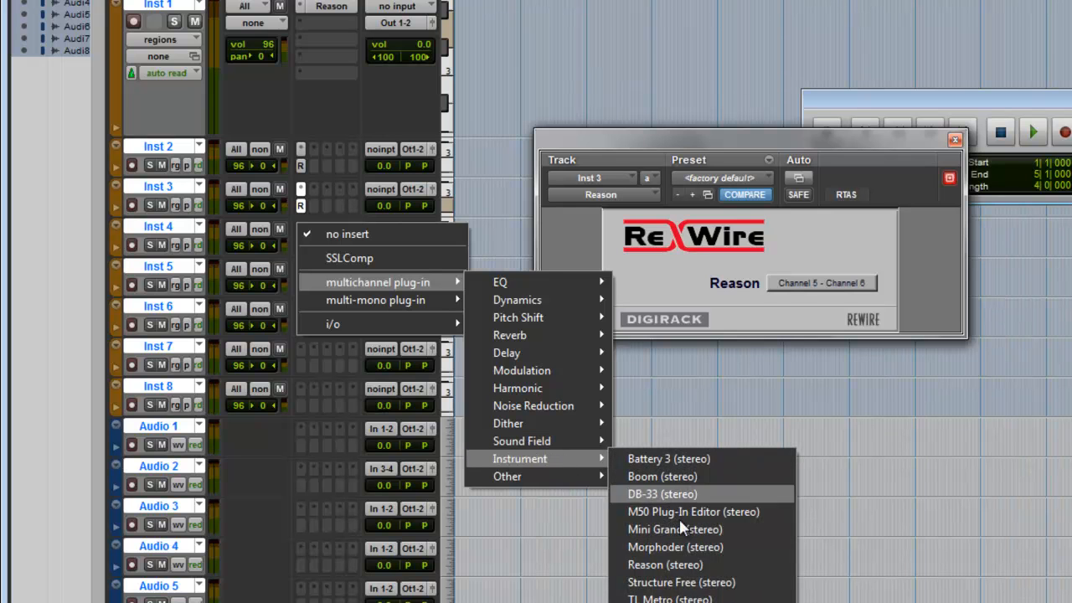
{"action": "mouse_move", "coordinate": [684, 530]}
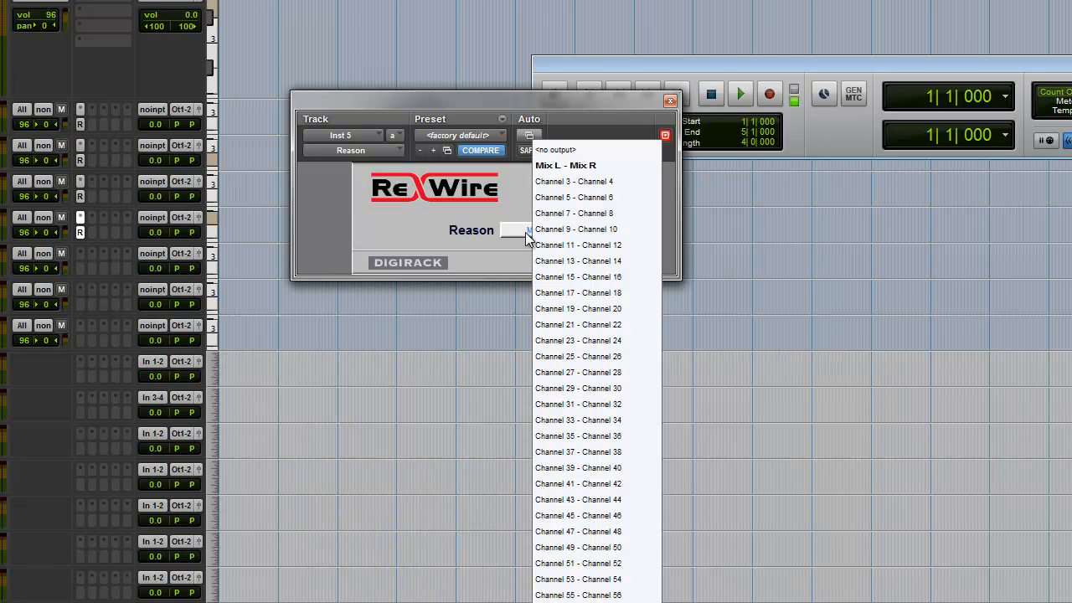
Assign Inst 5 its Reason channel pair and feed Inst 6 from Channel 11–12.
{"action": "left_click", "coordinate": [575, 228]}
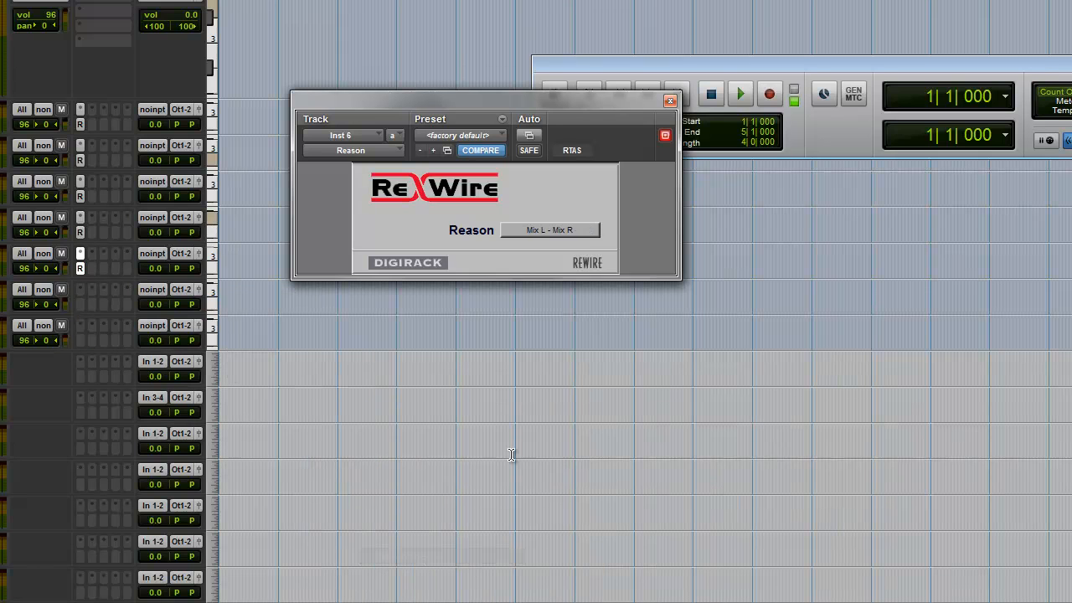
{"action": "left_click", "coordinate": [550, 229]}
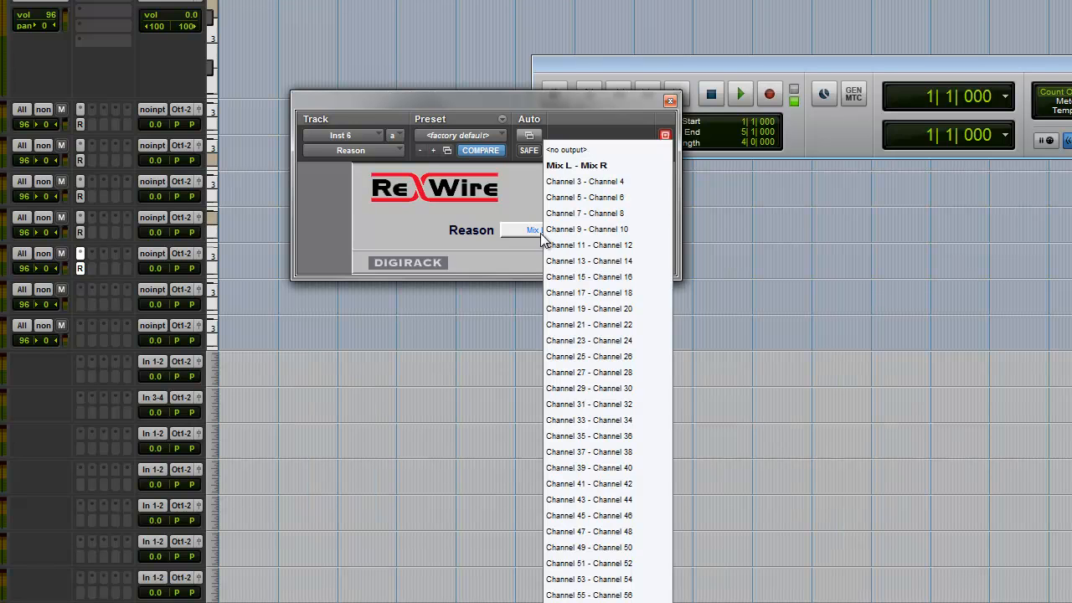
{"action": "left_click", "coordinate": [590, 245]}
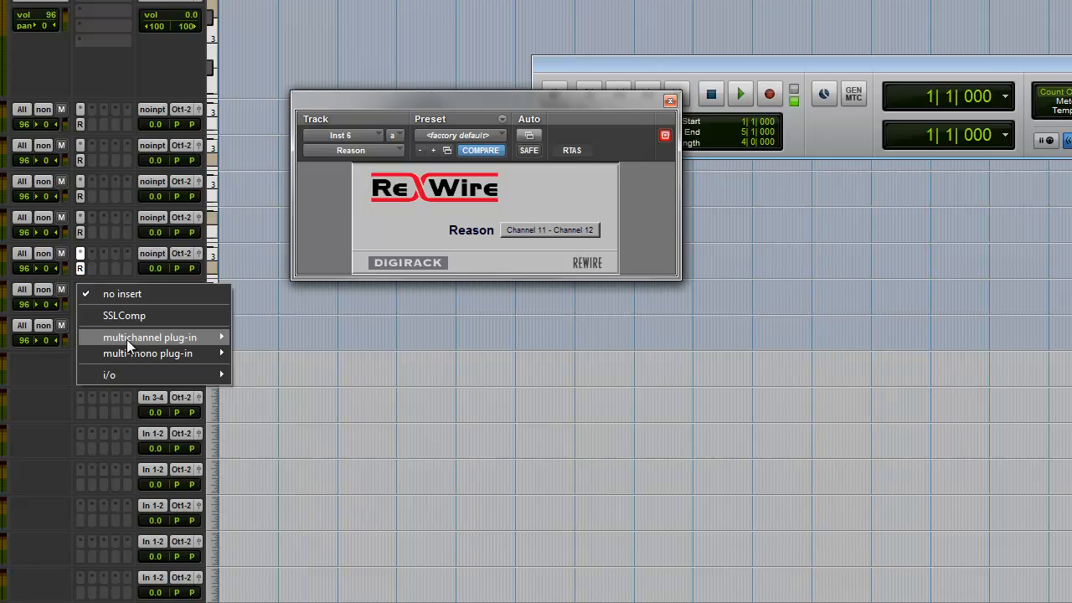
{"action": "mouse_move", "coordinate": [278, 496]}
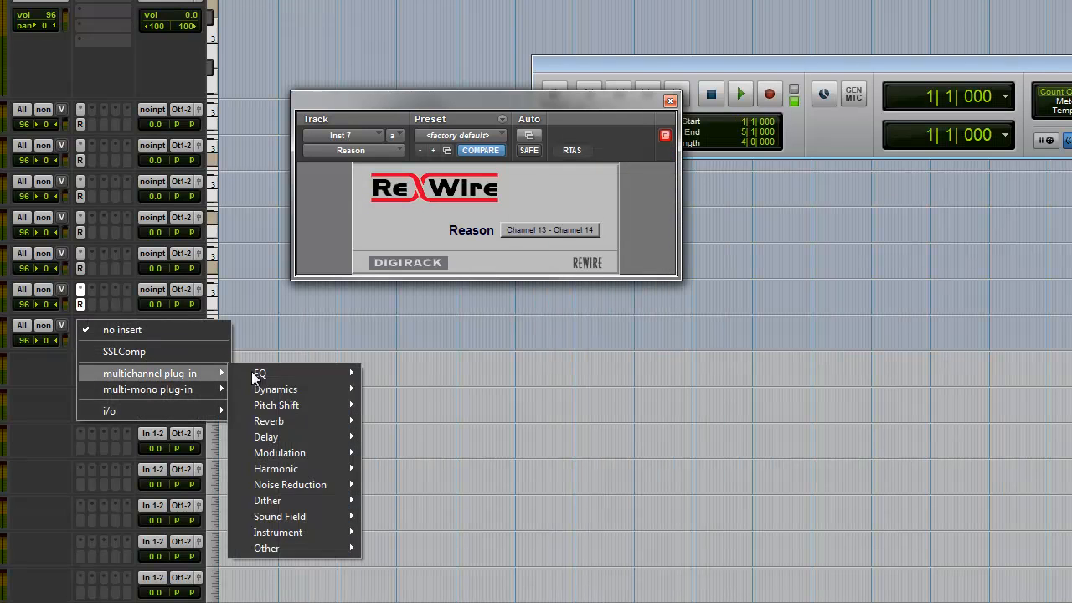
{"action": "mouse_move", "coordinate": [278, 533]}
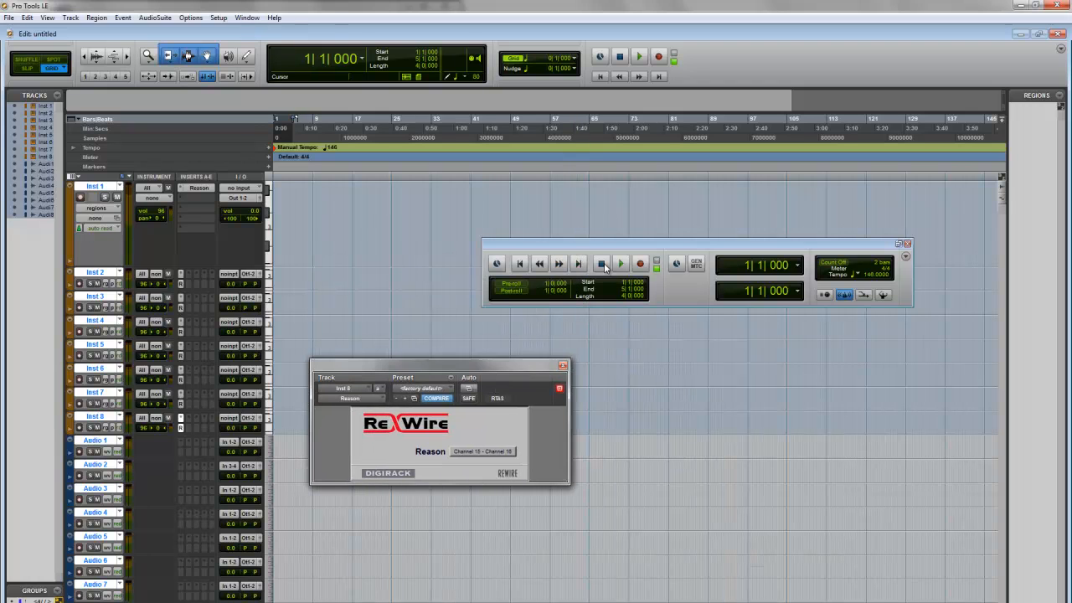
{"action": "left_click", "coordinate": [620, 263]}
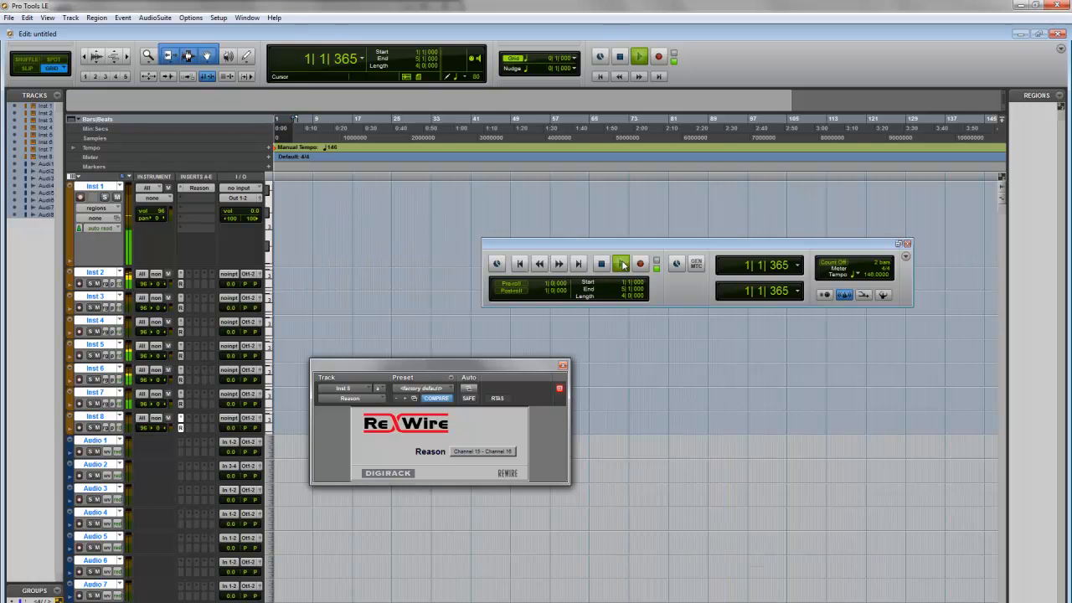
{"action": "left_click", "coordinate": [620, 265]}
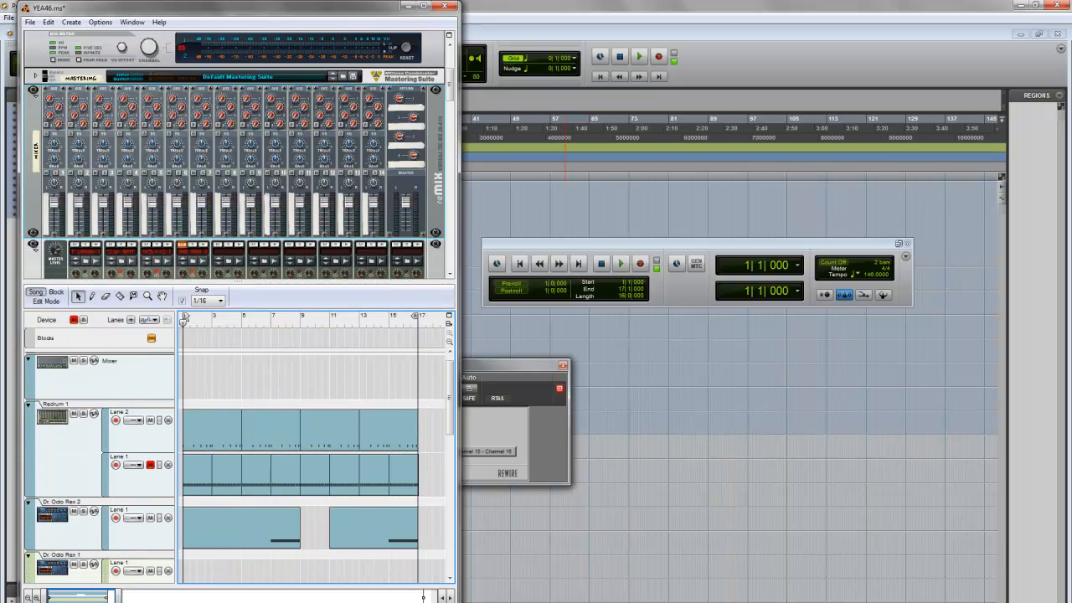
{"action": "left_click", "coordinate": [620, 263]}
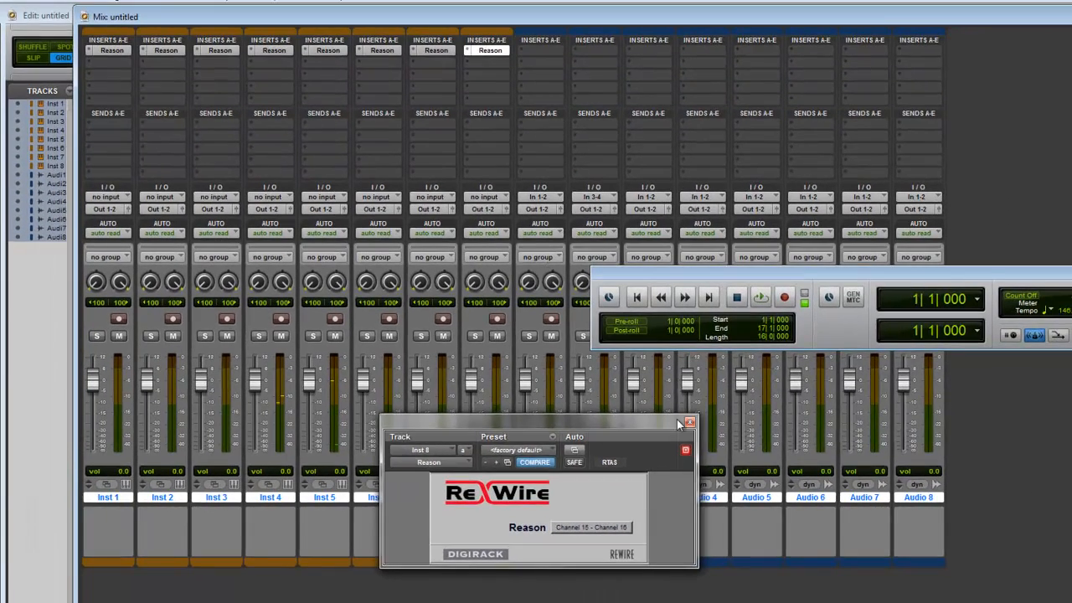
Close the ReWire plug-in window and solo Inst 5 in the Mix window.
{"action": "left_click", "coordinate": [687, 422]}
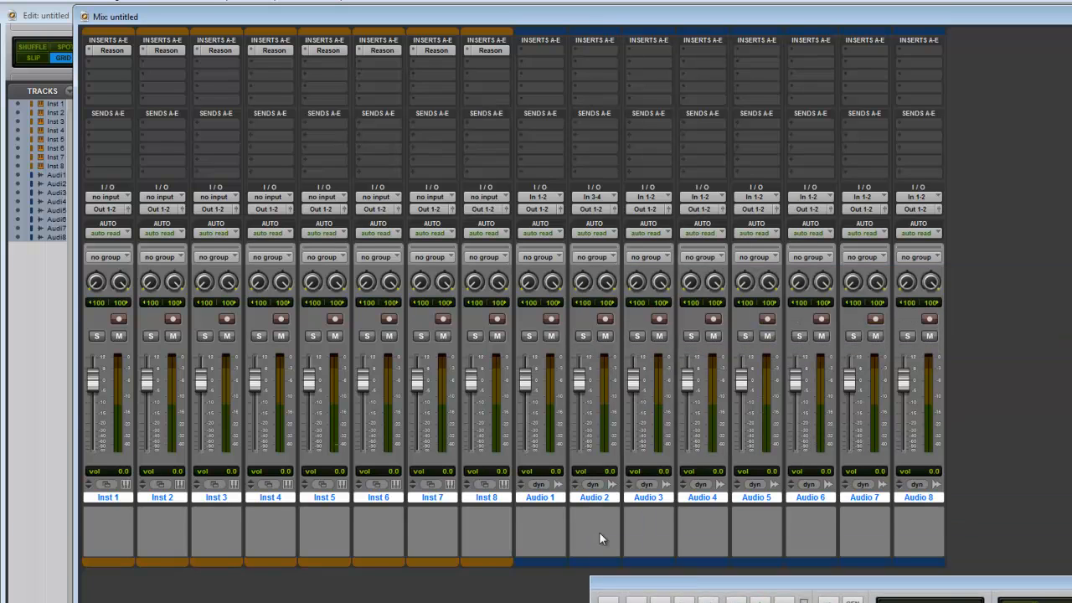
{"action": "mouse_move", "coordinate": [402, 330]}
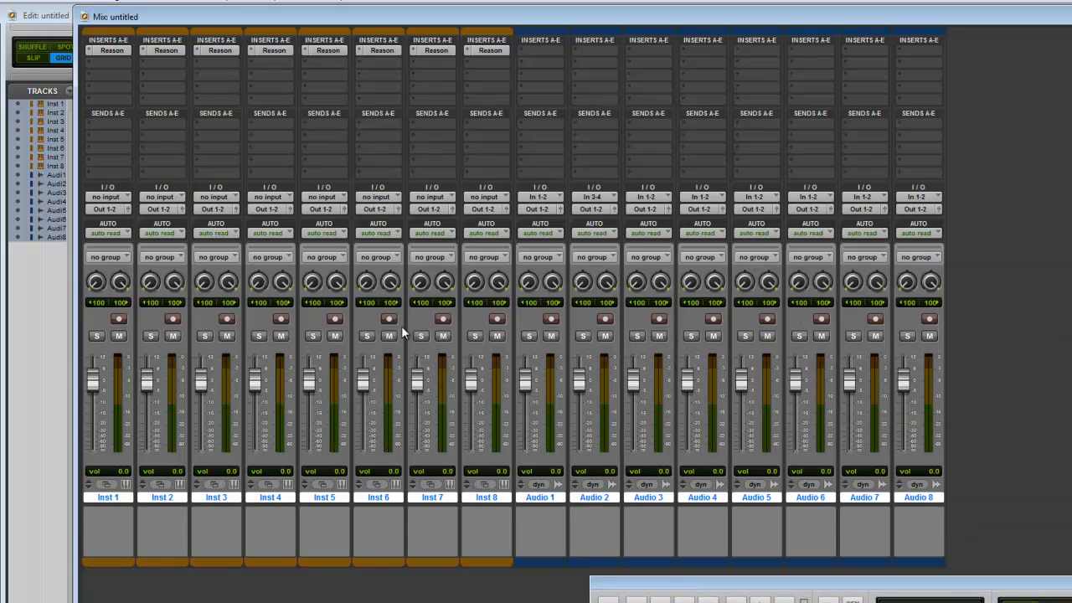
{"action": "left_click", "coordinate": [312, 335]}
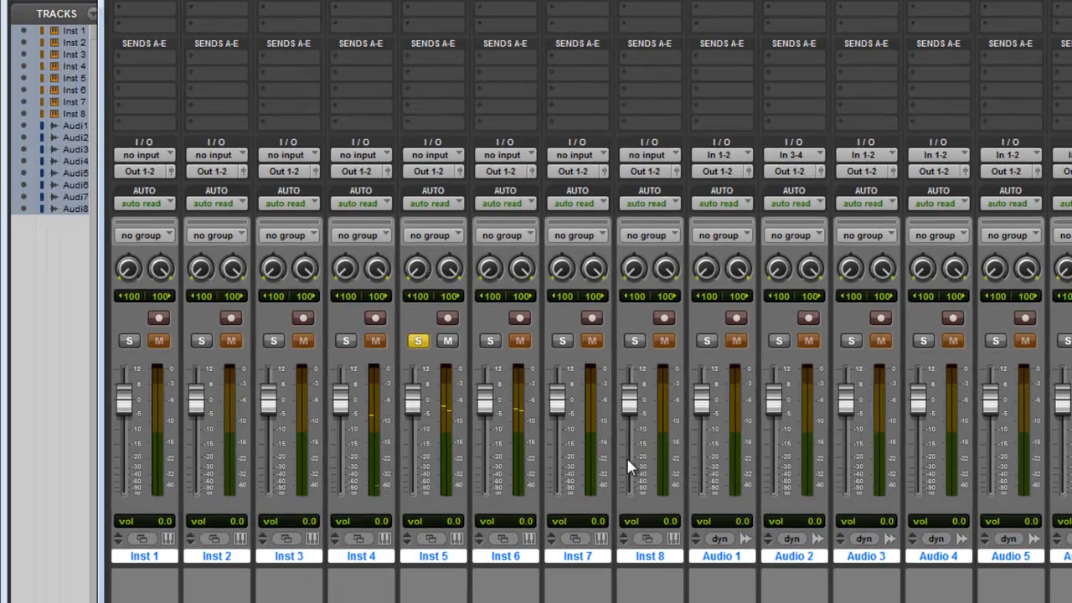
{"action": "mouse_move", "coordinate": [729, 459]}
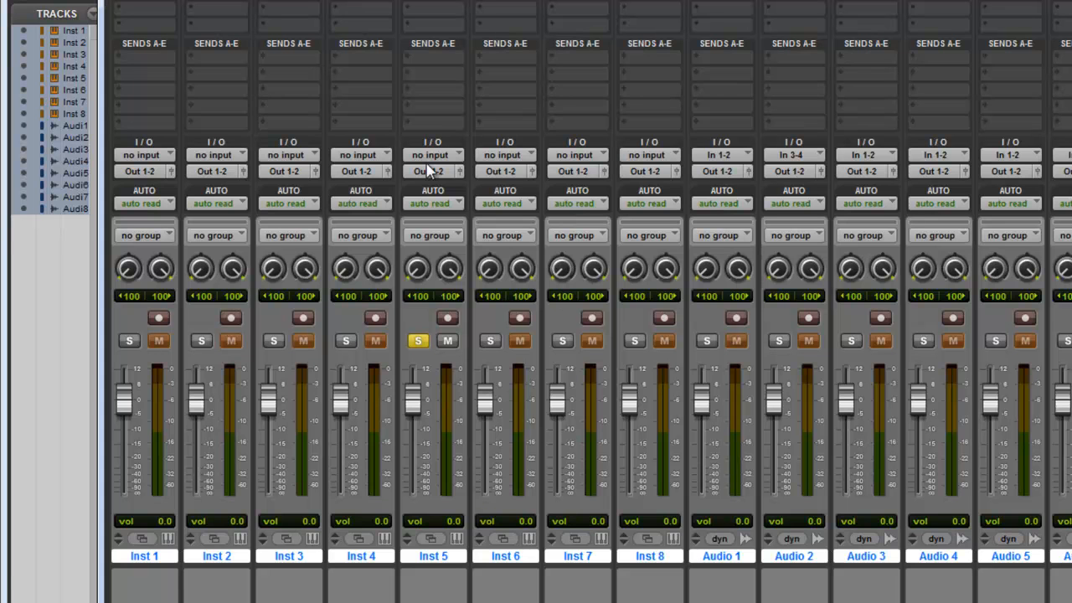
Route Inst 5 to Bus 1-2, set Audio 1's input to Bus 1-2 and Audio 2's input to Bus 3-4.
{"action": "left_click", "coordinate": [432, 171]}
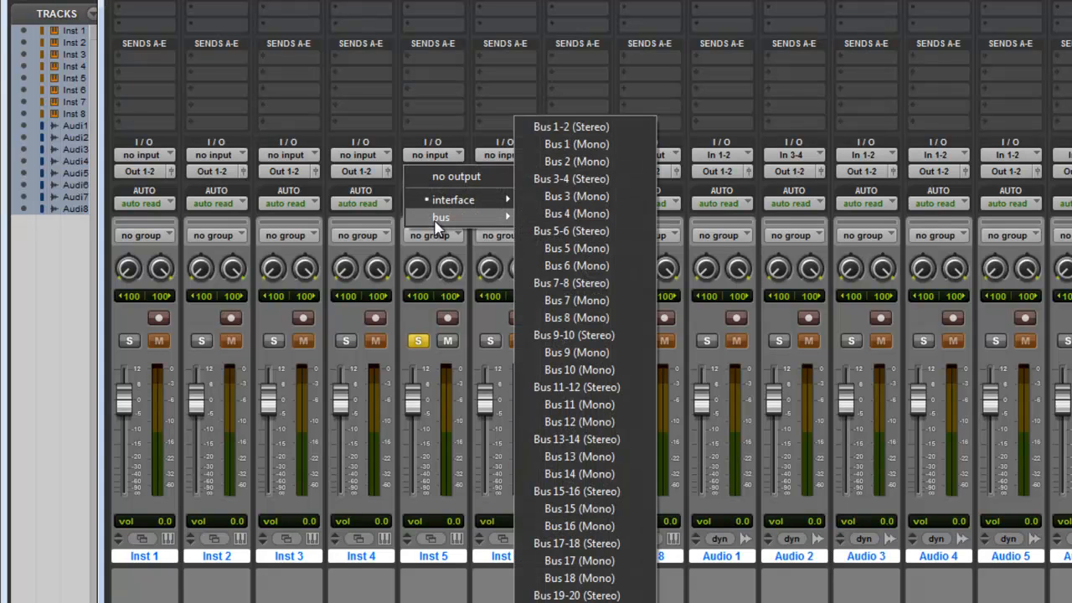
{"action": "left_click", "coordinate": [577, 128]}
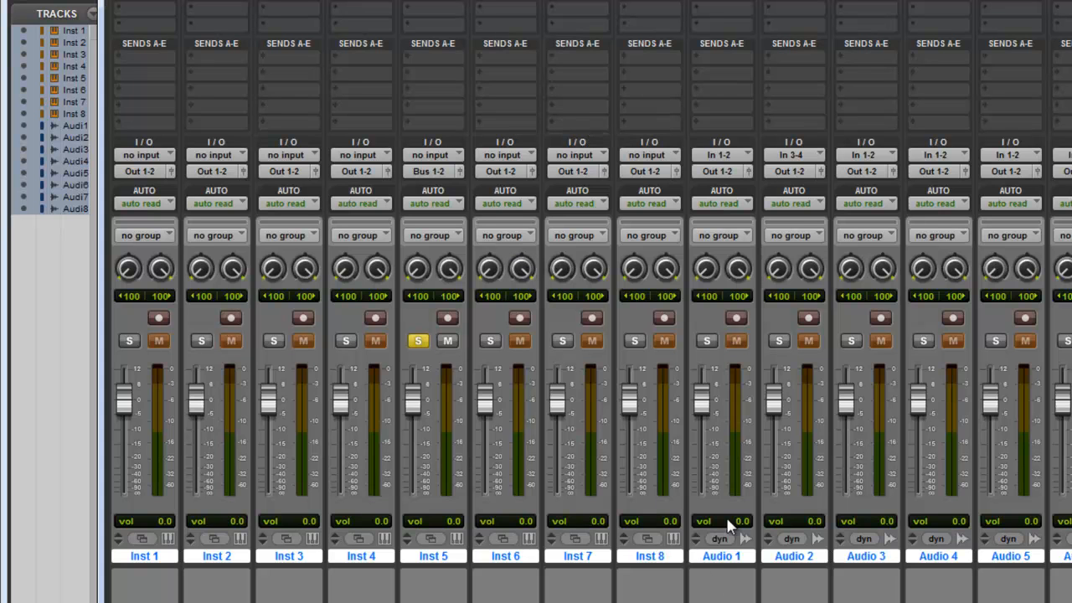
{"action": "left_click", "coordinate": [737, 155]}
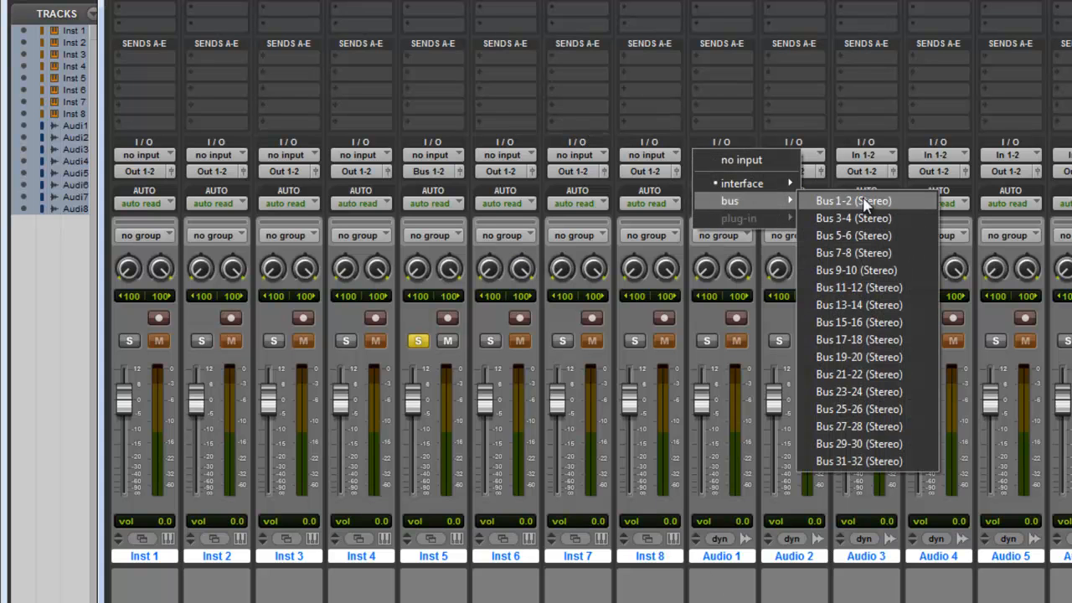
{"action": "left_click", "coordinate": [865, 201]}
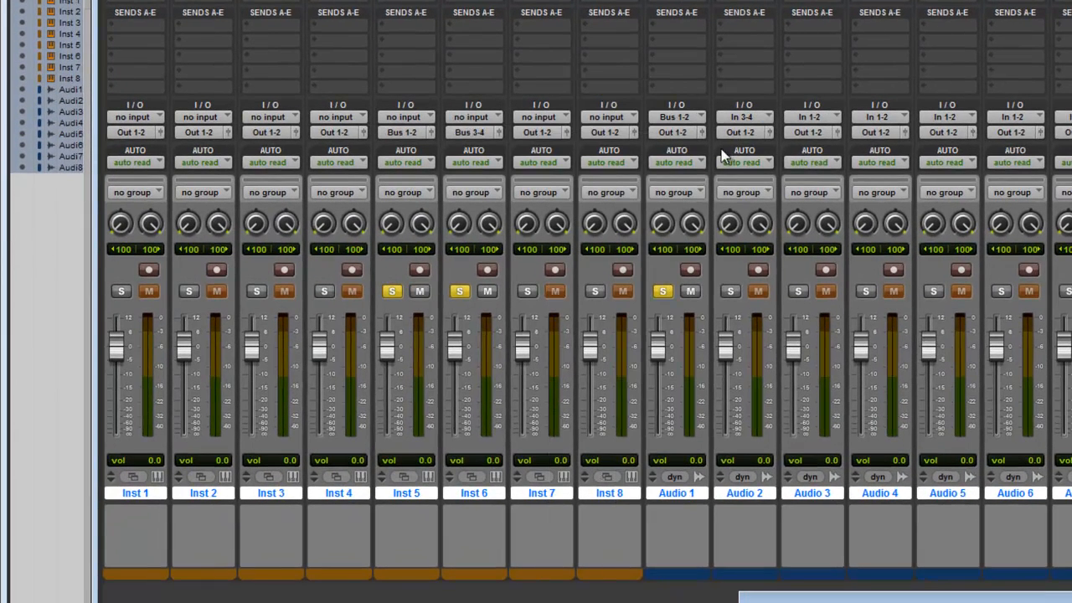
{"action": "left_click", "coordinate": [745, 117]}
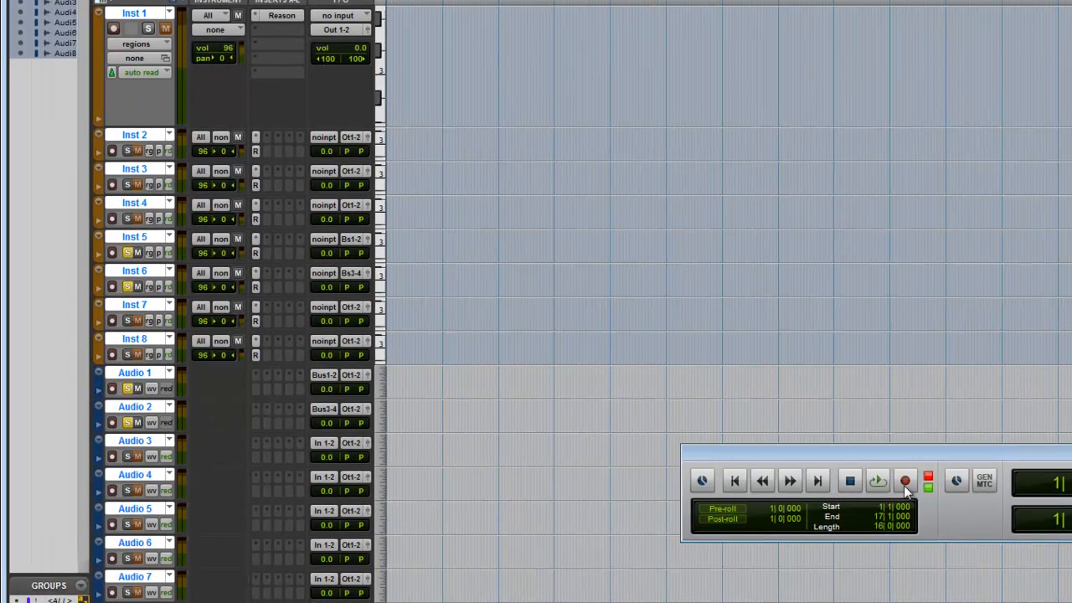
Start transport recording so Audio 1 and Audio 2 capture the bused Reason instruments as waveforms.
{"action": "left_click", "coordinate": [904, 483]}
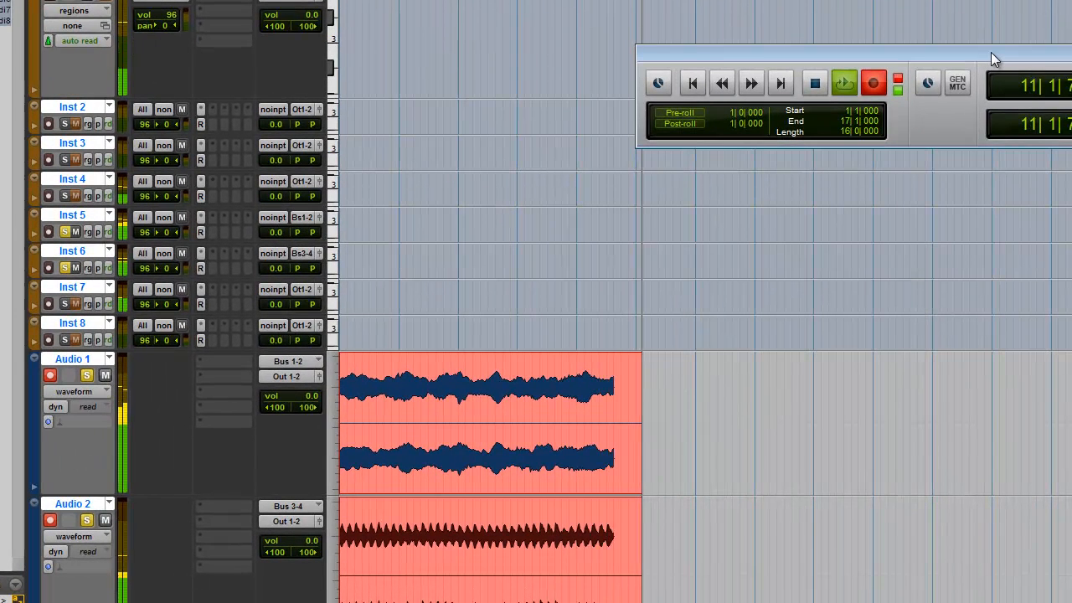
{"action": "left_click", "coordinate": [751, 82]}
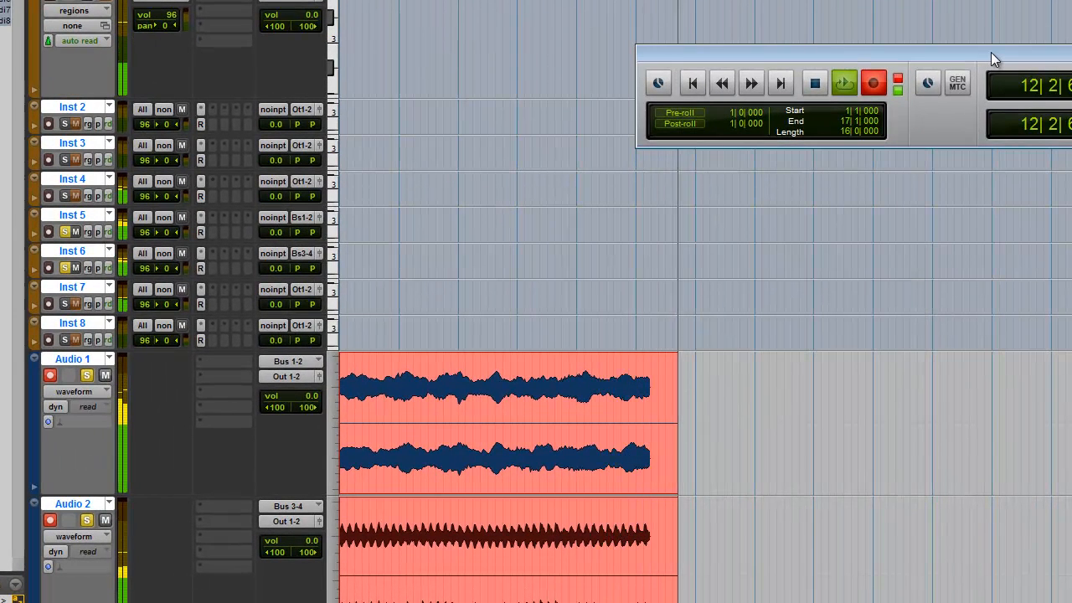